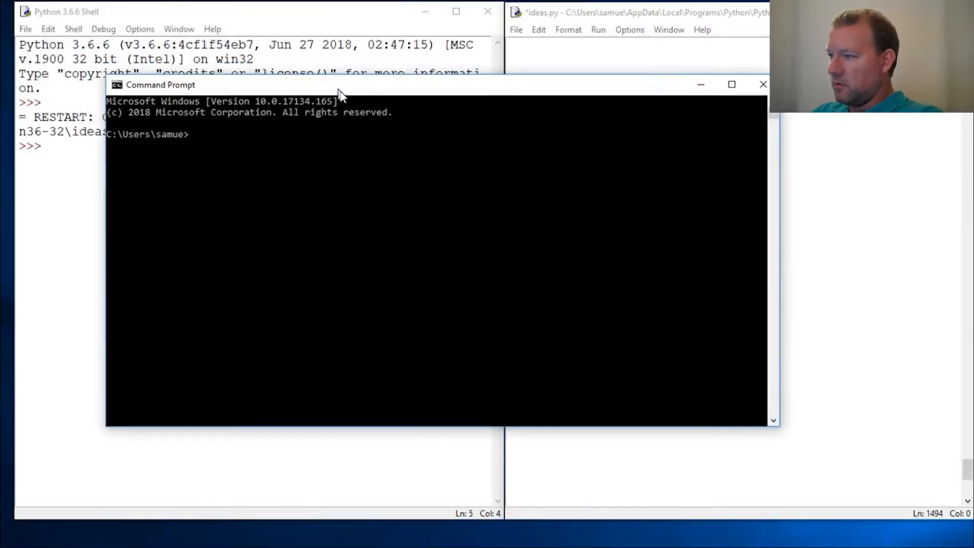
Move the Command Prompt window down and left to uncover the '# pip install requests' note.
{"action": "left_click_drag", "start_coordinate": [339, 84], "coordinate": [261, 116]}
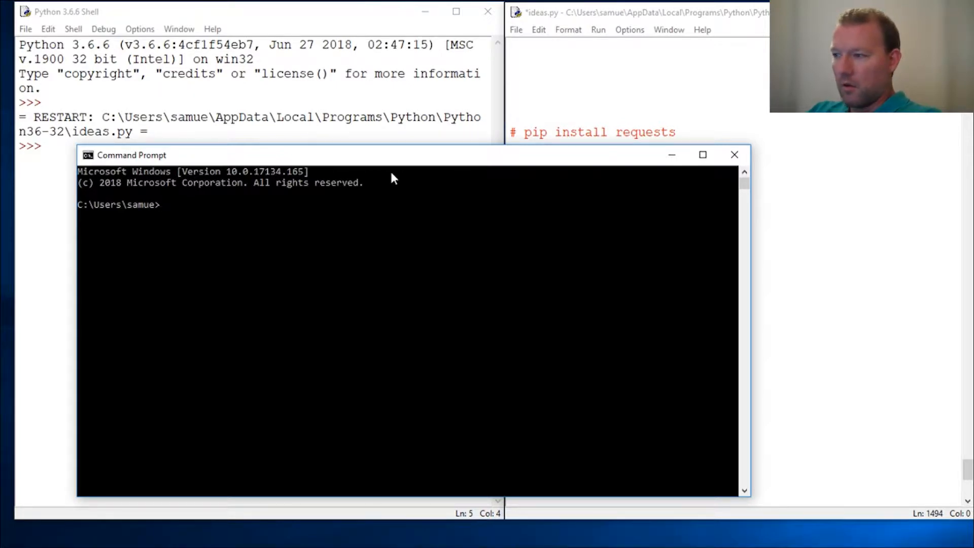
Run 'pip install requests' to install requests 2.19.1 with its dependencies.
{"action": "type", "text": "pip in"}
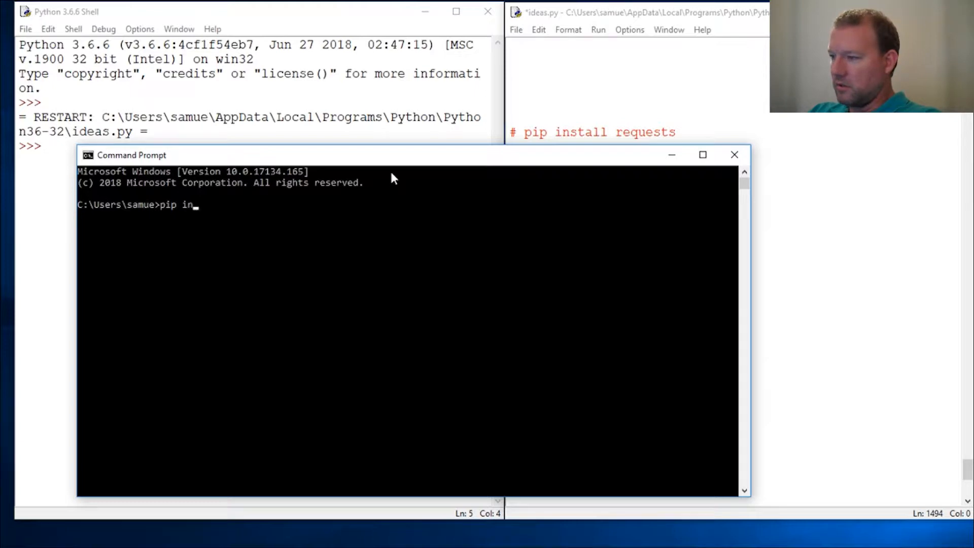
{"action": "type", "text": "stall"}
{"action": "type", "text": "pip"}
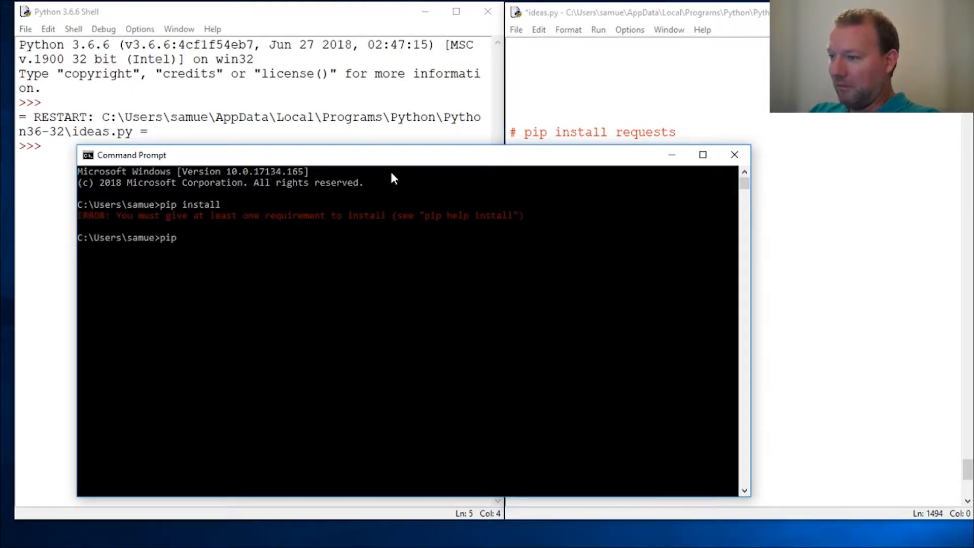
{"action": "type", "text": "install requests"}
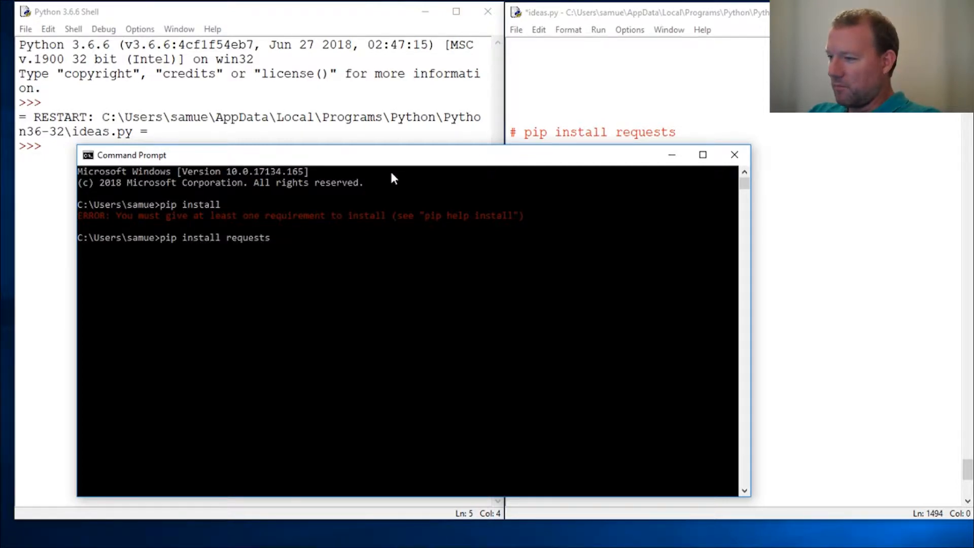
{"action": "key", "text": "Enter"}
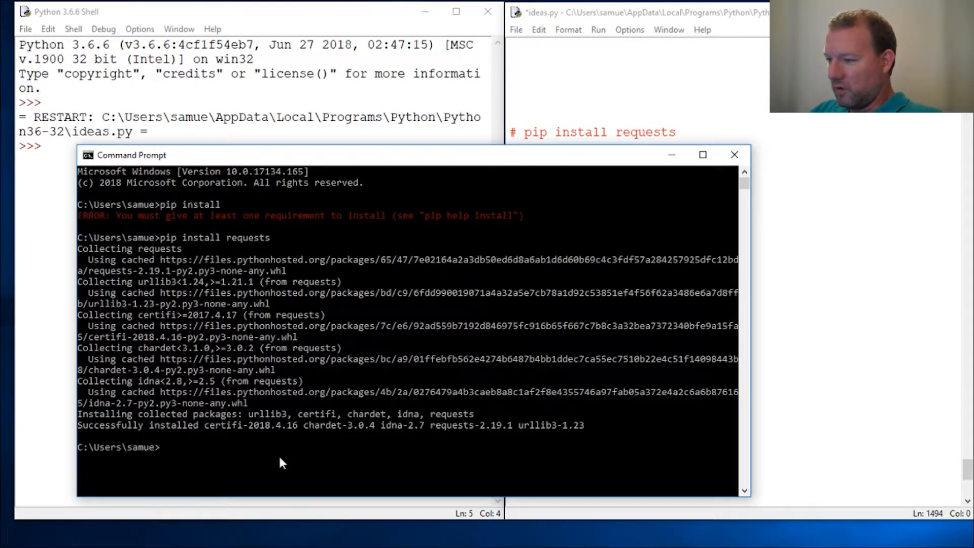
{"action": "mouse_move", "coordinate": [528, 316]}
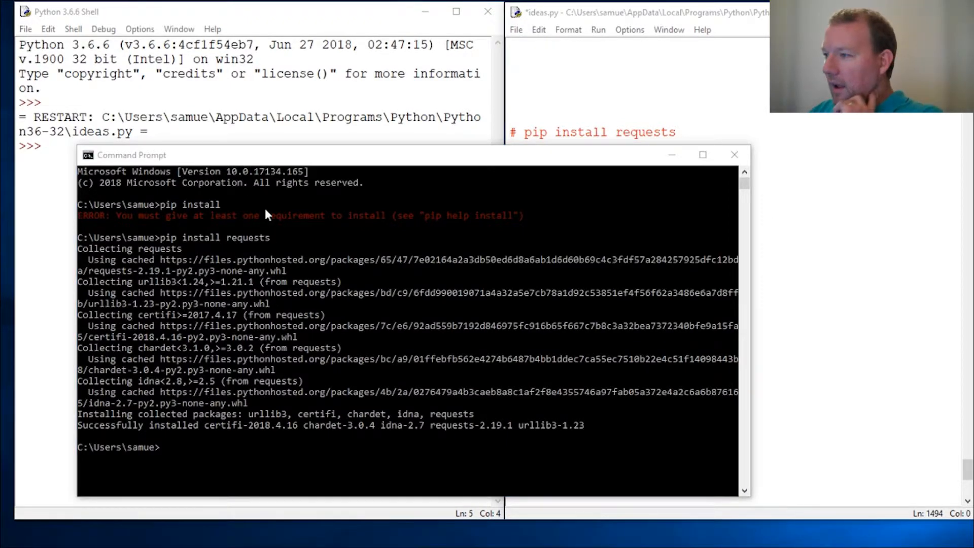
Add 'import requests' below the install comment in ideas.py.
{"action": "left_click", "coordinate": [733, 155]}
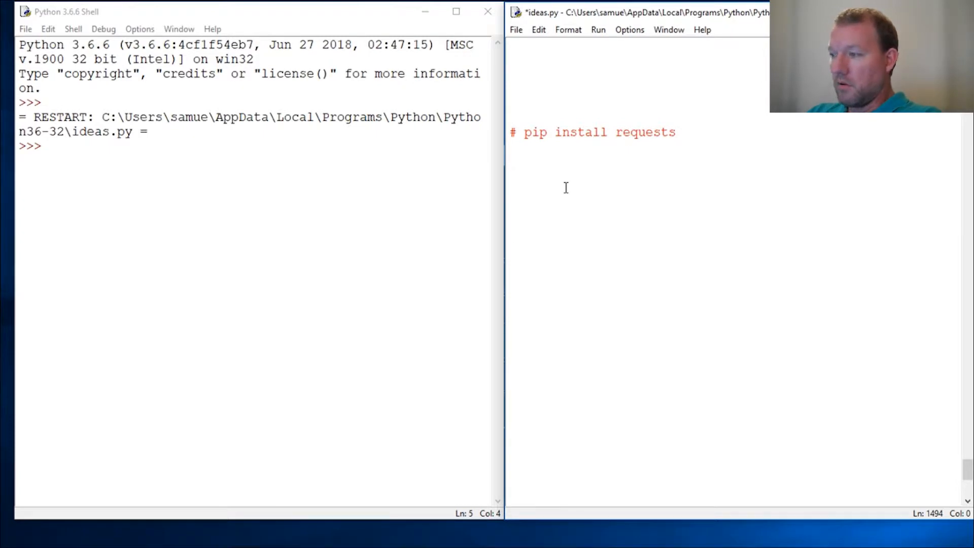
{"action": "type", "text": "import"}
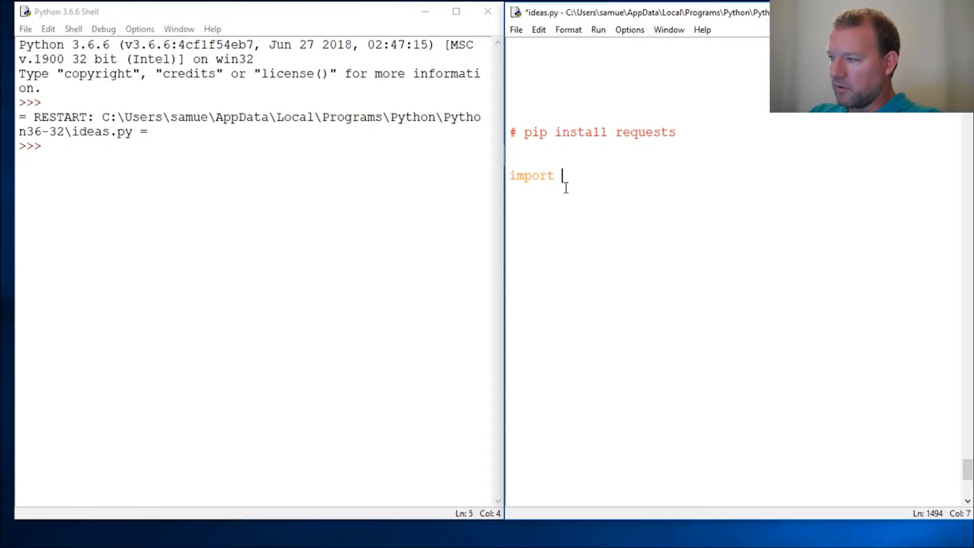
{"action": "type", "text": "d"}
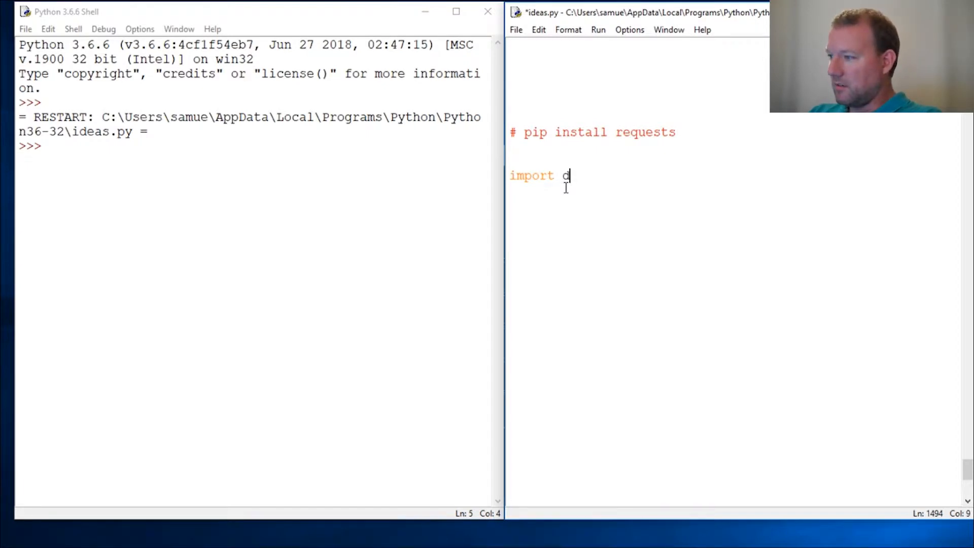
{"action": "type", "text": "reques"}
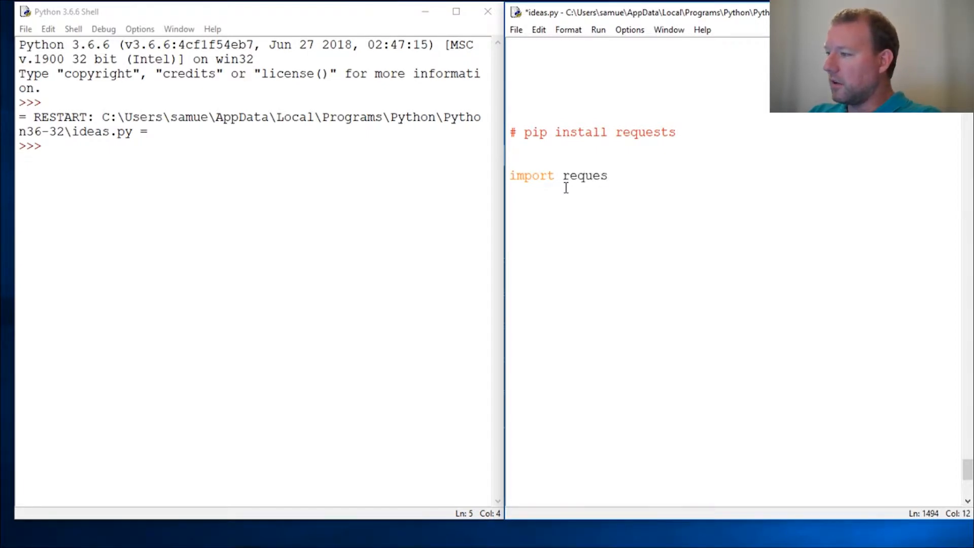
{"action": "type", "text": "ts"}
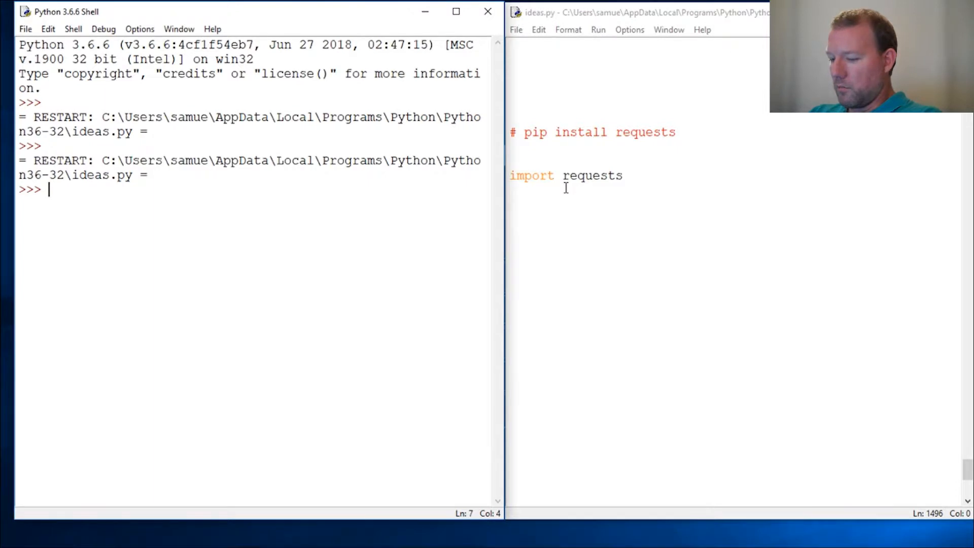
List the requests module's names with dir(requests), then start typing help(requests).
{"action": "type", "text": "dir(r"}
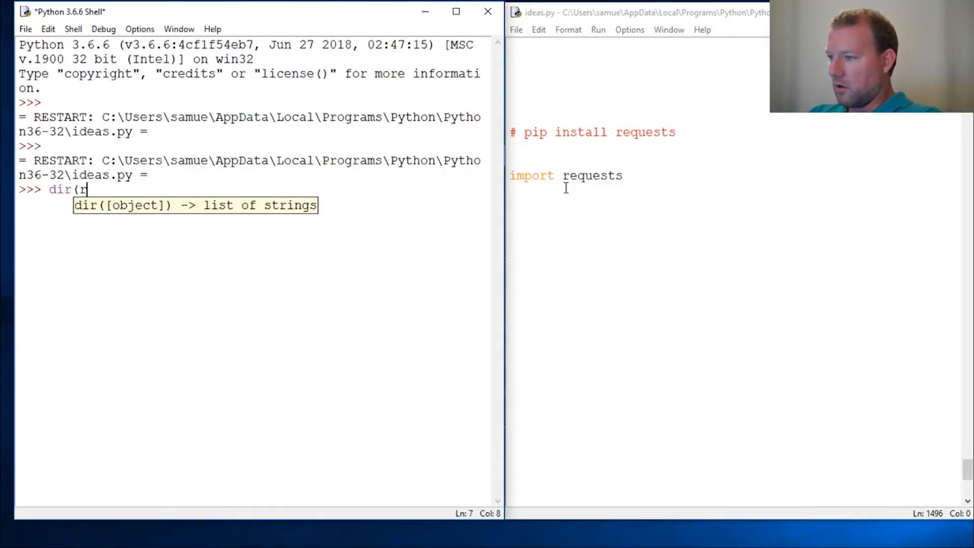
{"action": "type", "text": "equests)"}
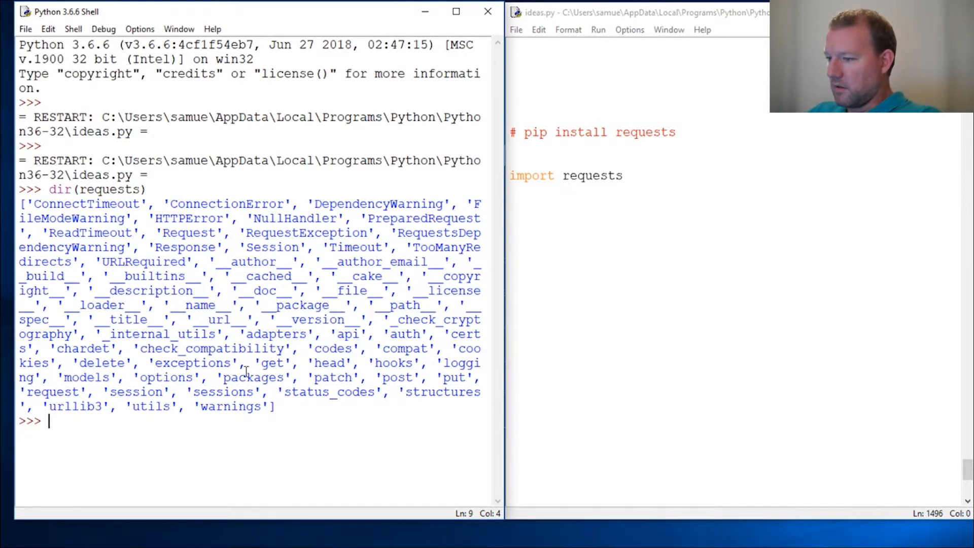
{"action": "type", "text": "help("}
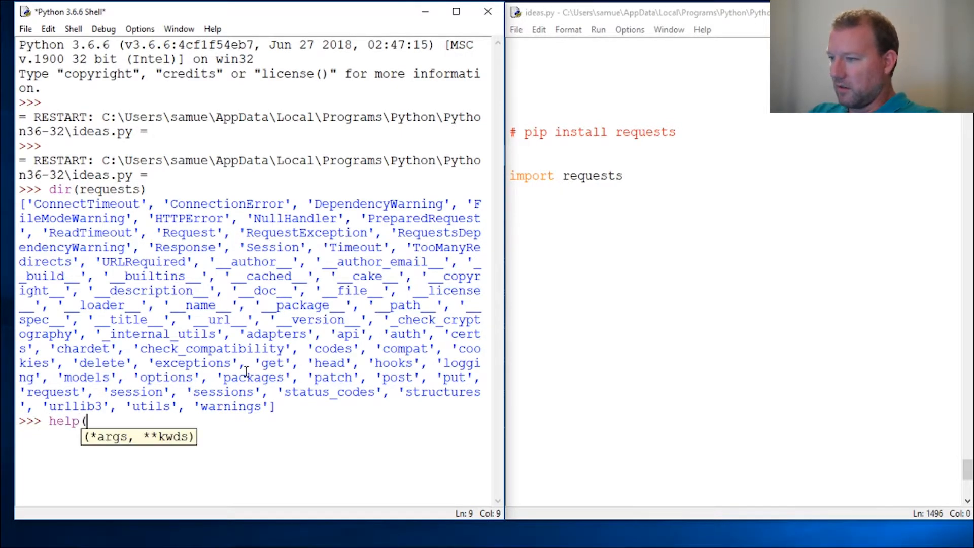
{"action": "type", "text": "request"}
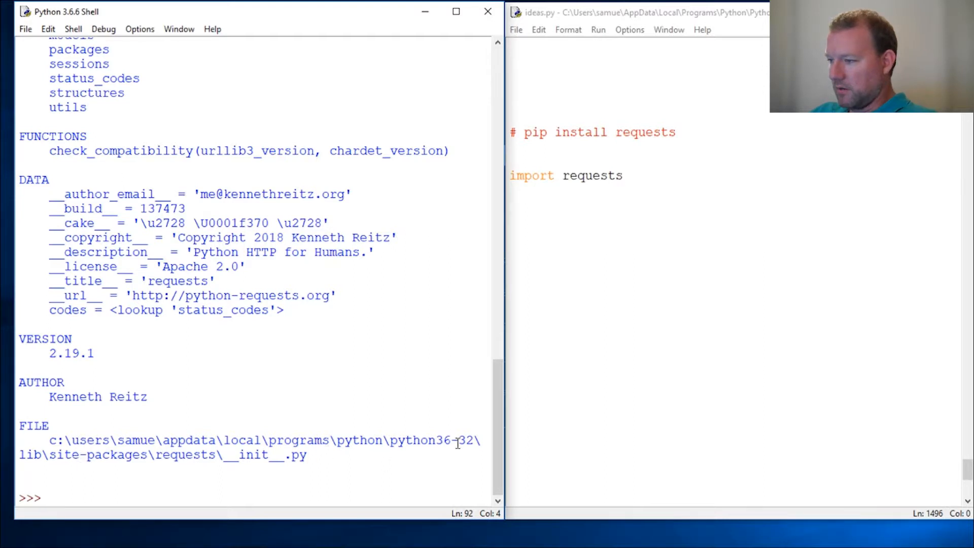
Highlight site-packages in the requests module's file path.
{"action": "double_click", "coordinate": [469, 441]}
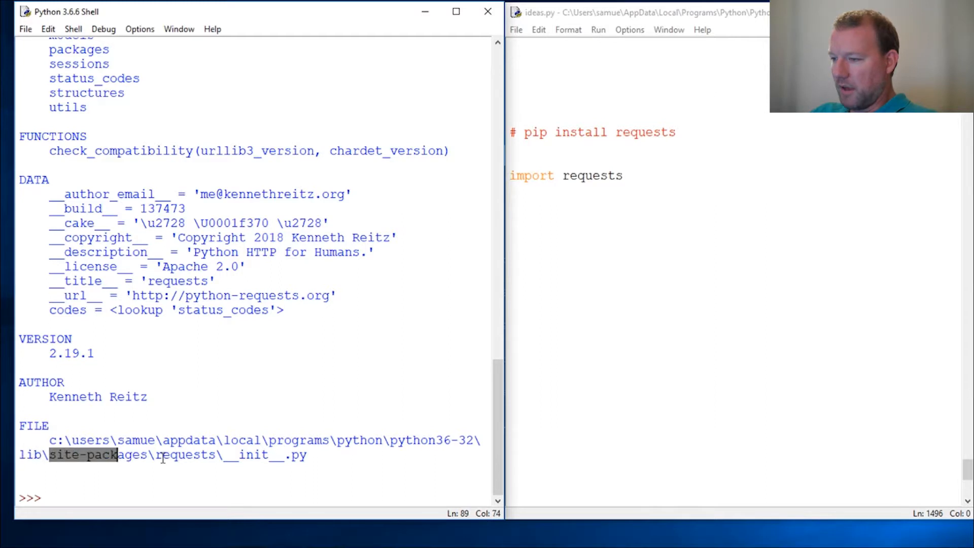
{"action": "double_click", "coordinate": [249, 454]}
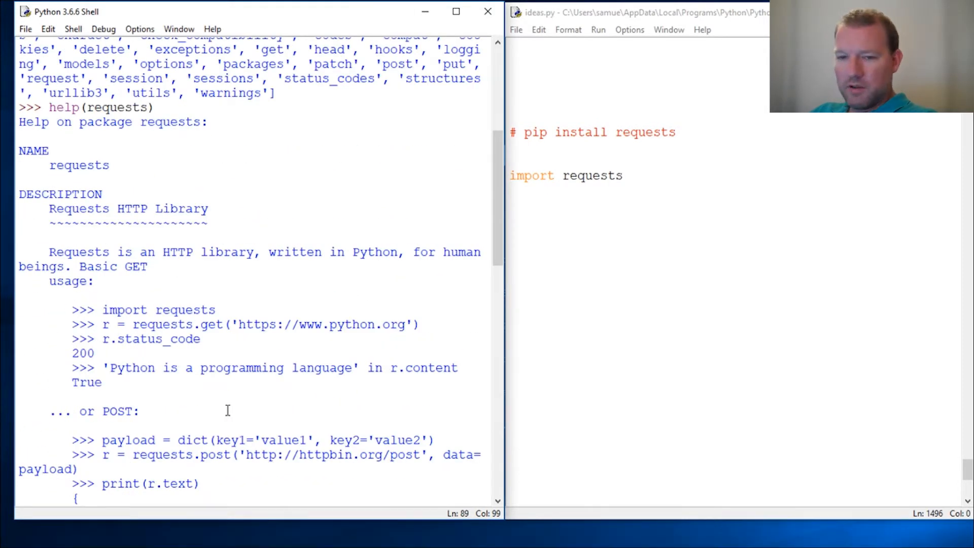
{"action": "scroll", "scroll_direction": "down", "scroll_amount": 3}
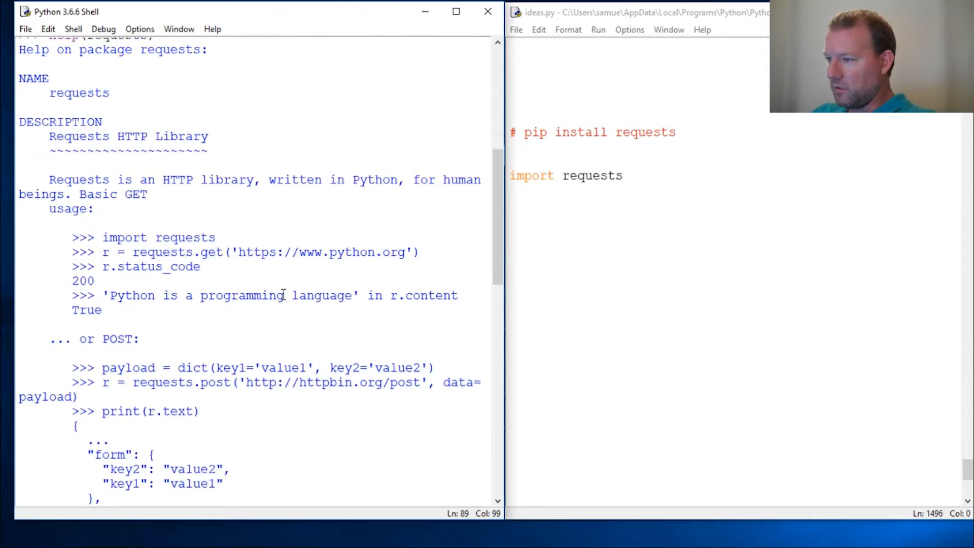
{"action": "mouse_move", "coordinate": [261, 321]}
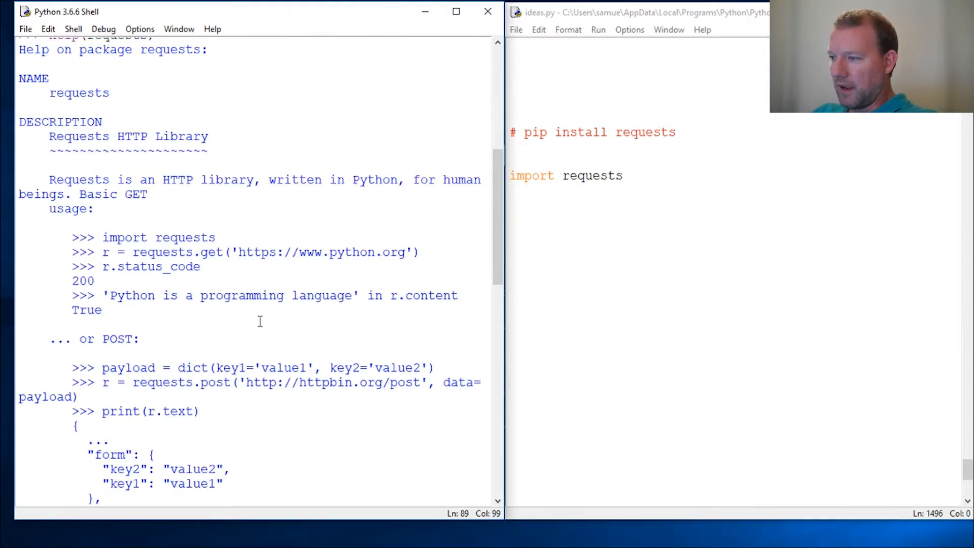
{"action": "scroll", "scroll_direction": "down", "scroll_amount": 3}
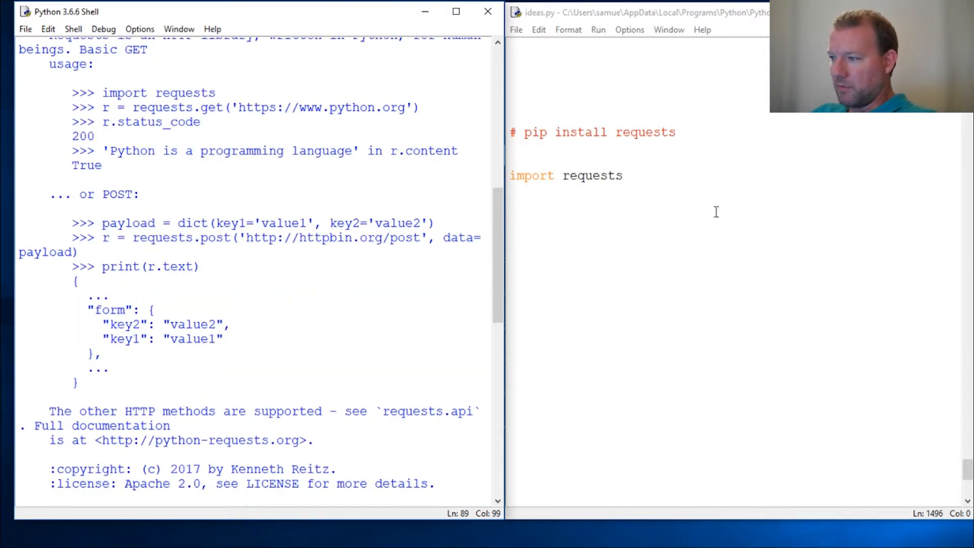
{"action": "mouse_move", "coordinate": [702, 182]}
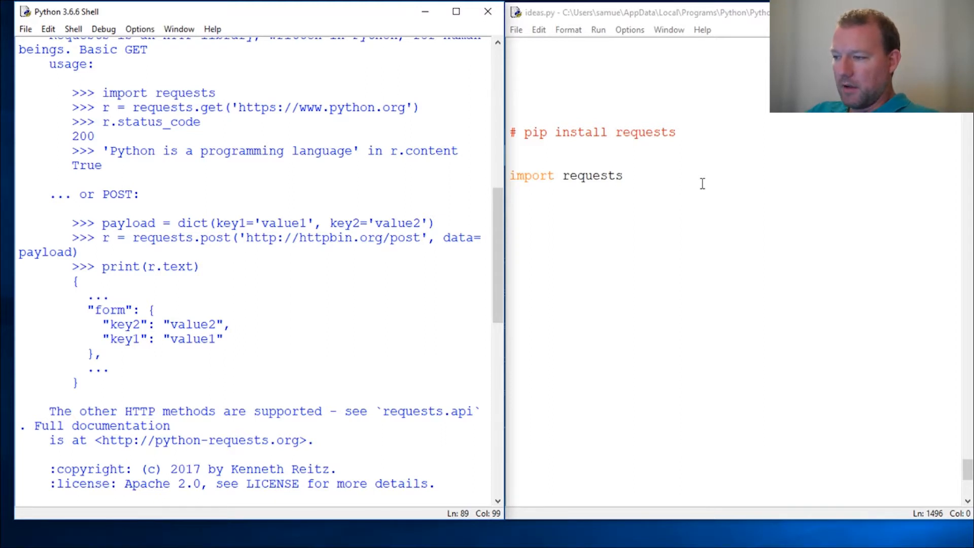
{"action": "scroll", "scroll_direction": "down", "scroll_amount": 3}
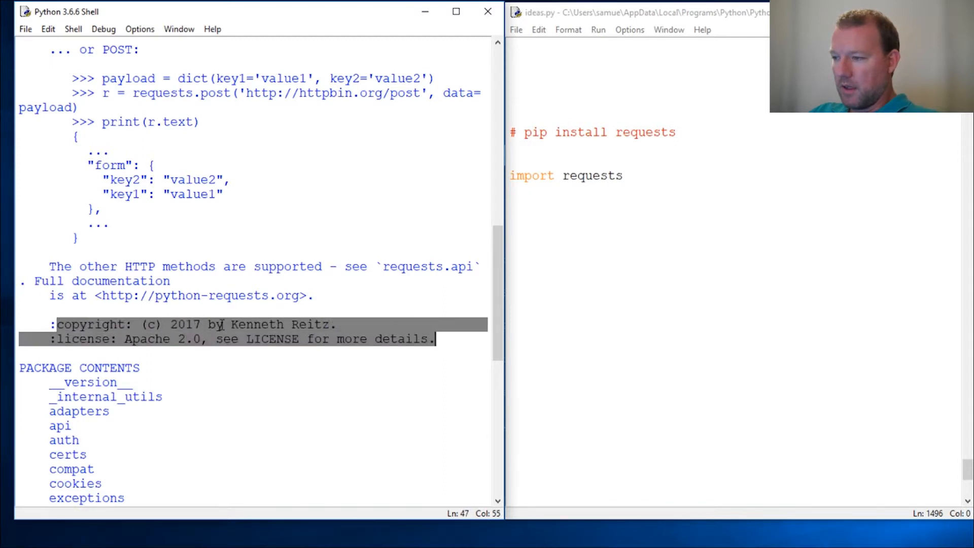
{"action": "double_click", "coordinate": [279, 324]}
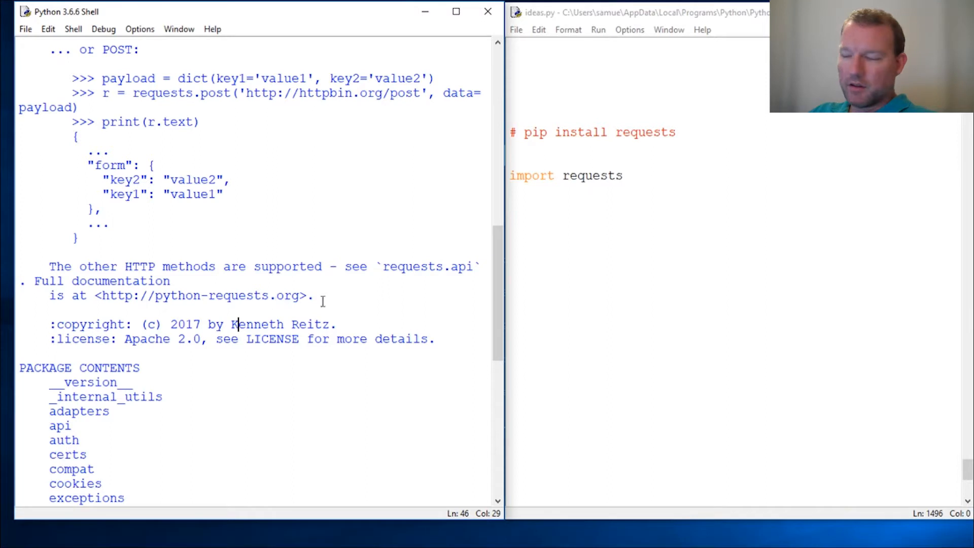
{"action": "mouse_move", "coordinate": [437, 303]}
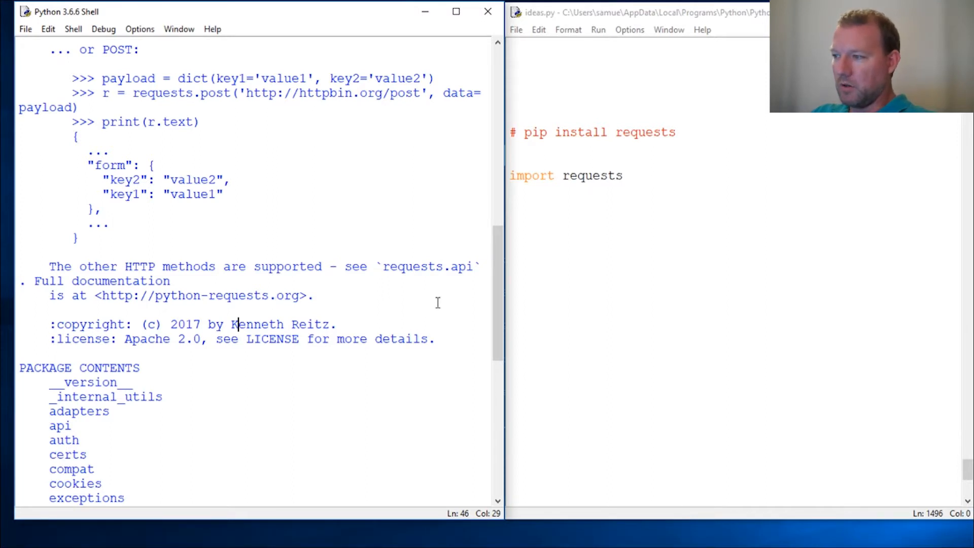
{"action": "mouse_move", "coordinate": [310, 352]}
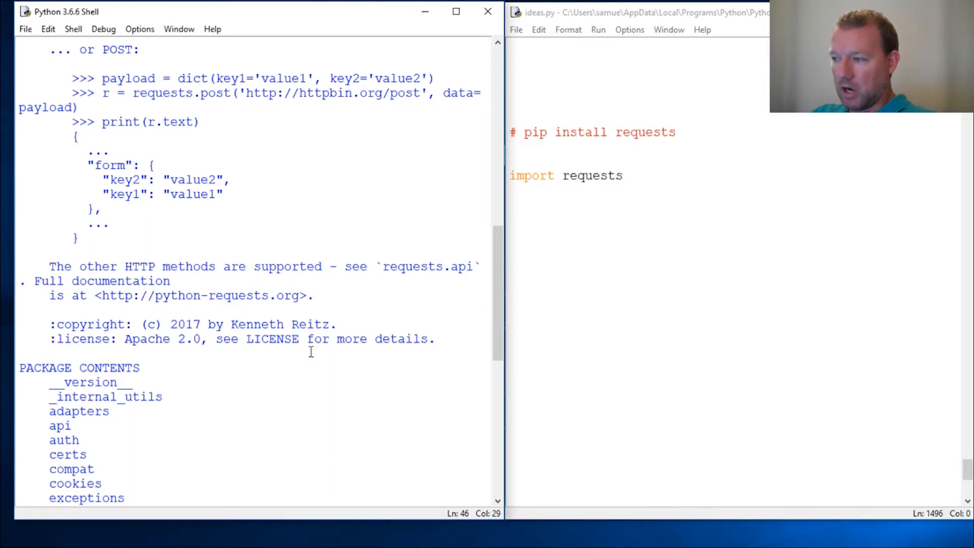
{"action": "left_click_drag", "start_coordinate": [231, 323], "coordinate": [316, 324]}
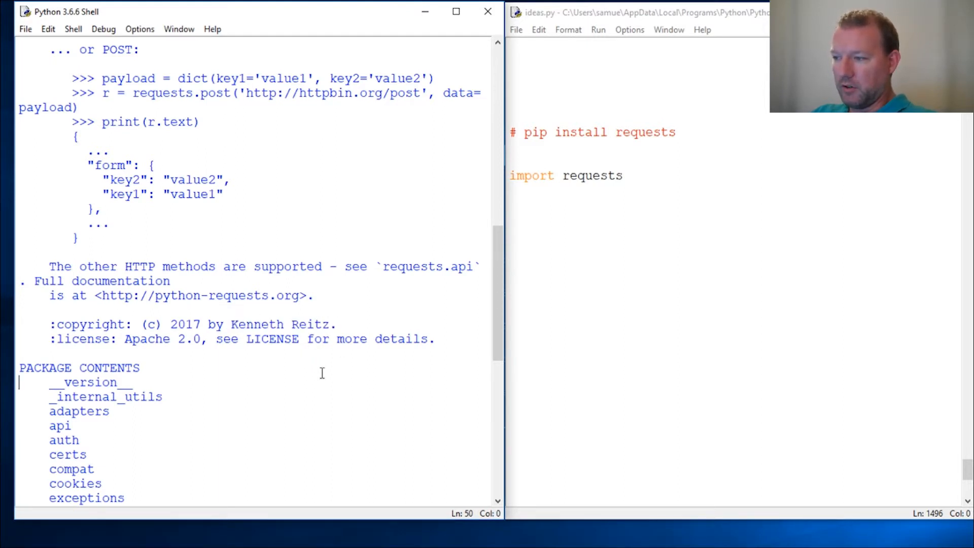
{"action": "scroll", "scroll_direction": "down", "scroll_amount": 3}
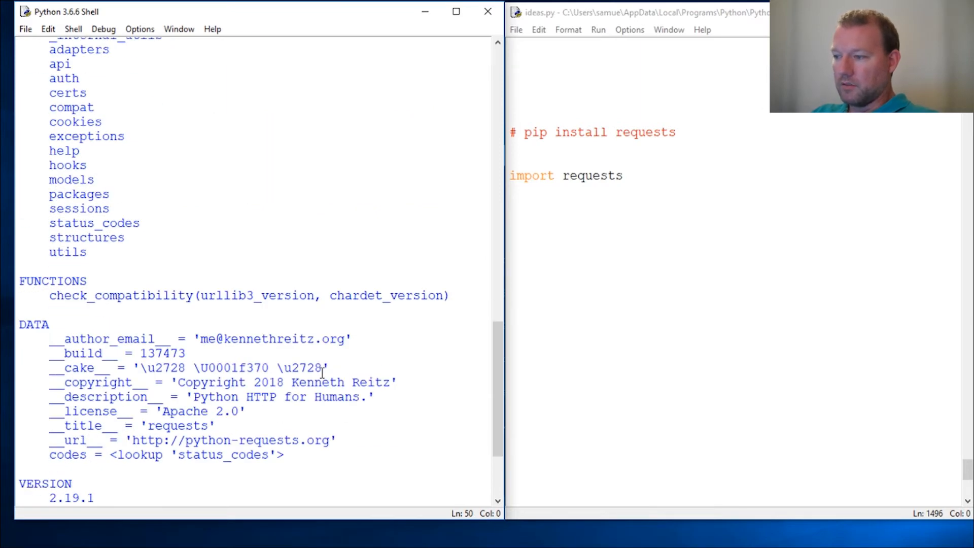
{"action": "scroll", "scroll_direction": "down", "scroll_amount": 3}
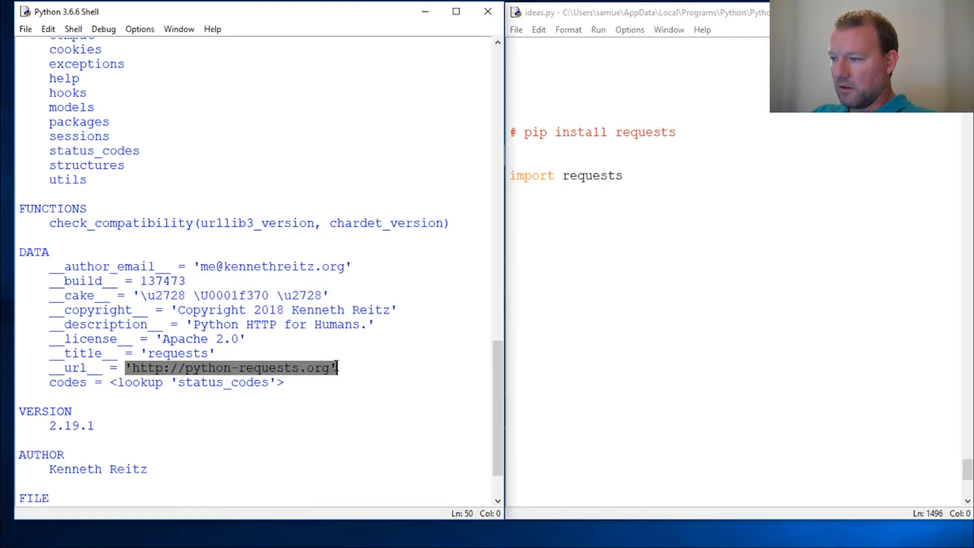
{"action": "double_click", "coordinate": [274, 325]}
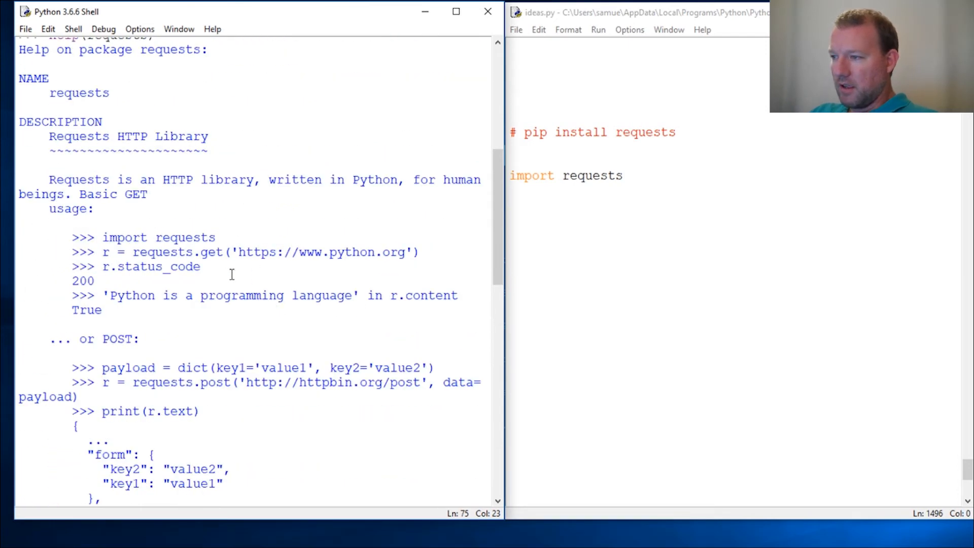
{"action": "scroll", "scroll_direction": "down", "scroll_amount": 3}
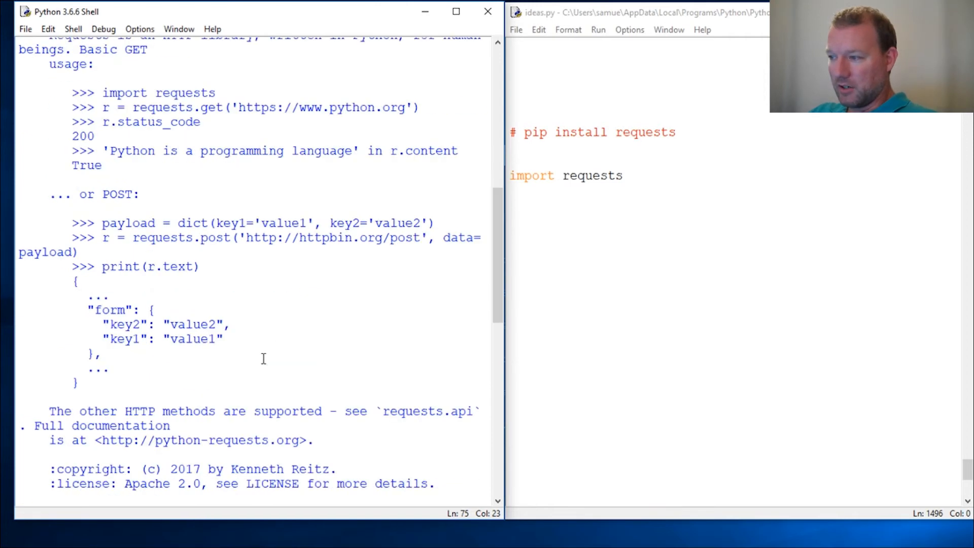
{"action": "scroll", "scroll_direction": "down", "scroll_amount": 3}
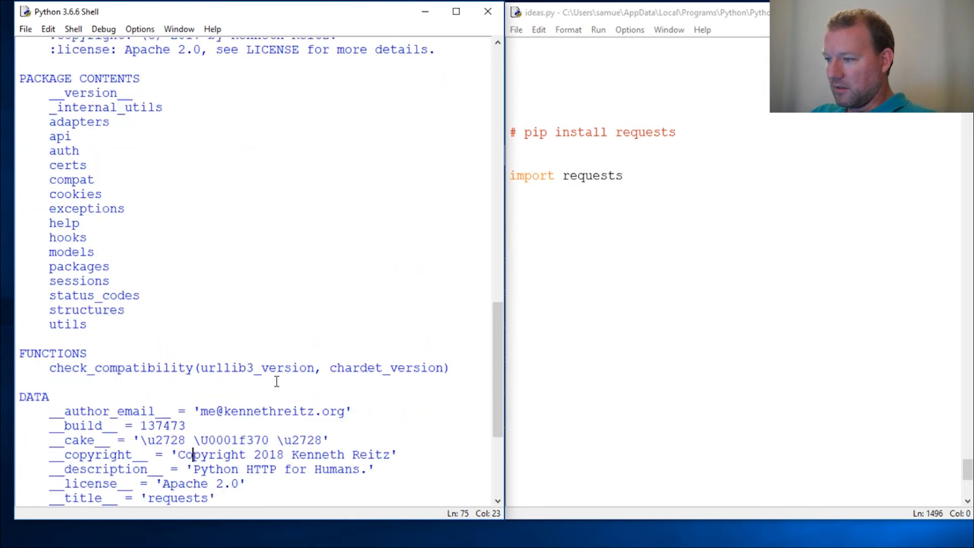
{"action": "scroll", "scroll_direction": "down", "scroll_amount": 3}
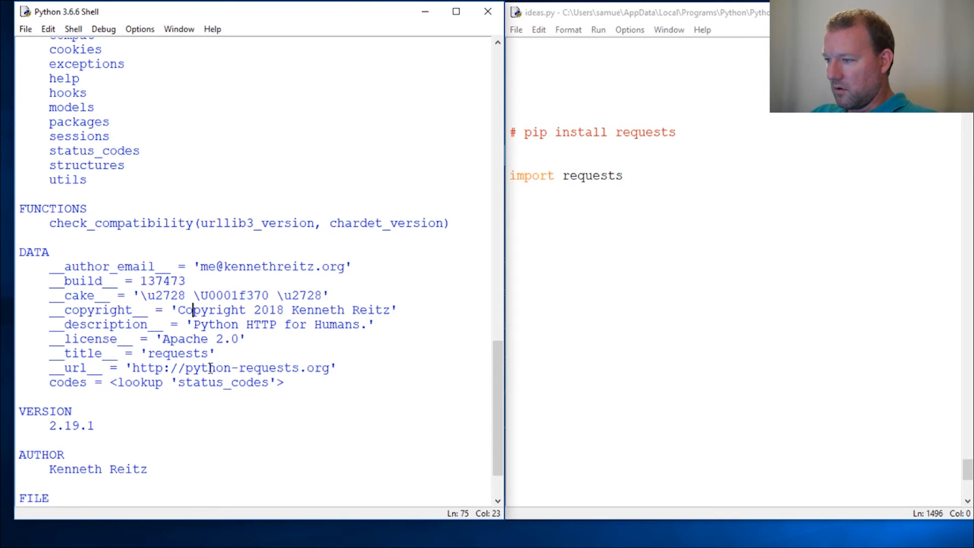
{"action": "left_click_drag", "start_coordinate": [132, 367], "coordinate": [335, 367]}
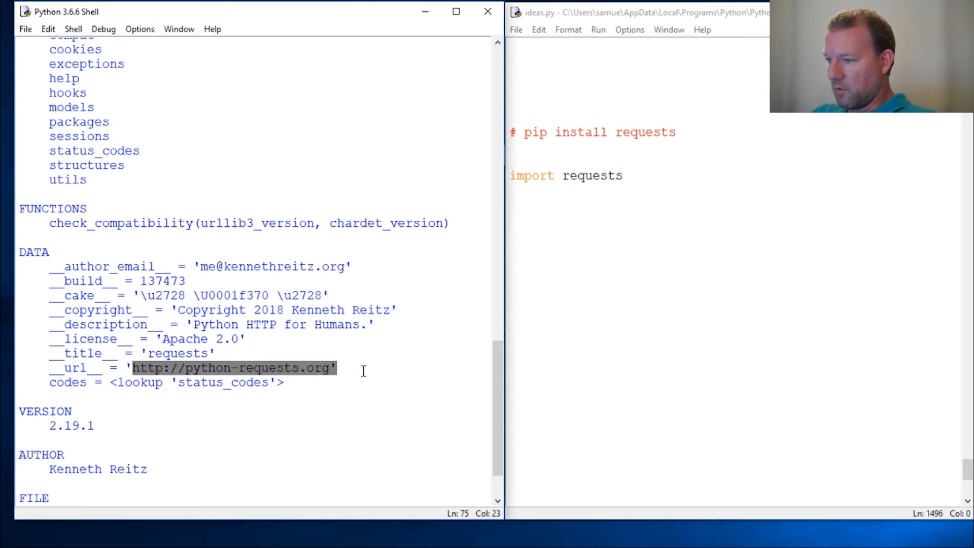